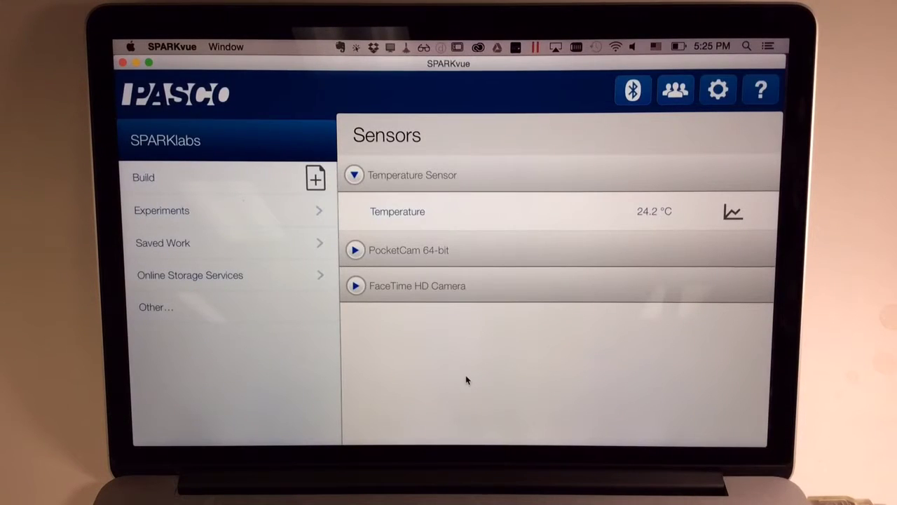
pyautogui.moveTo(415, 358)
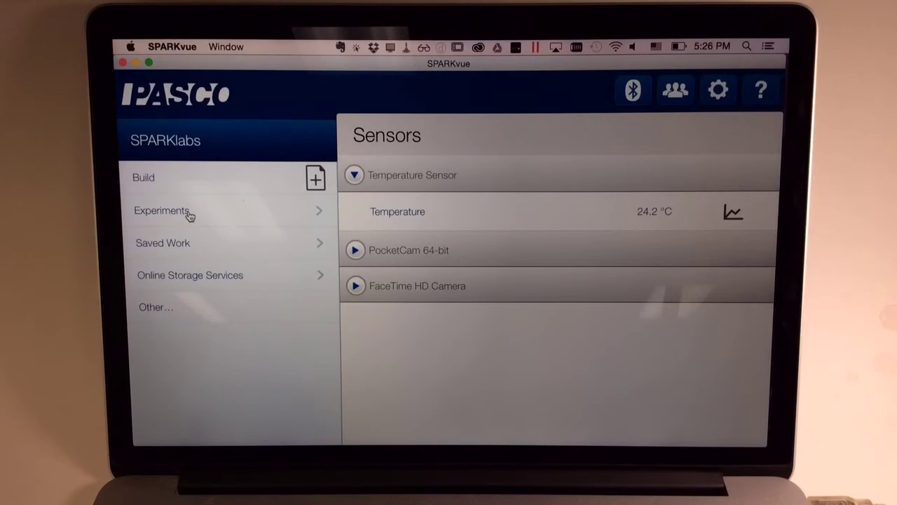
# - Open the Conservation of Energy-HS.spk2 lab from the Experiments collection
pyautogui.click(162, 210)
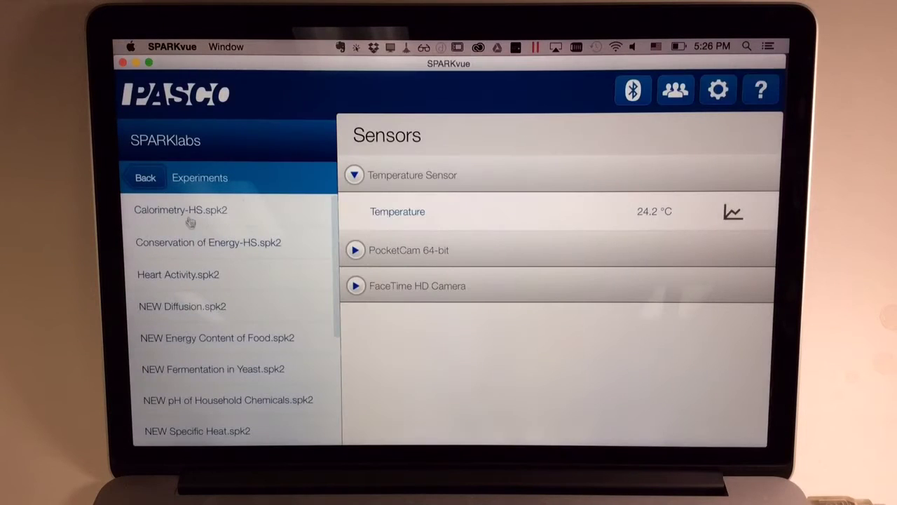
pyautogui.click(208, 242)
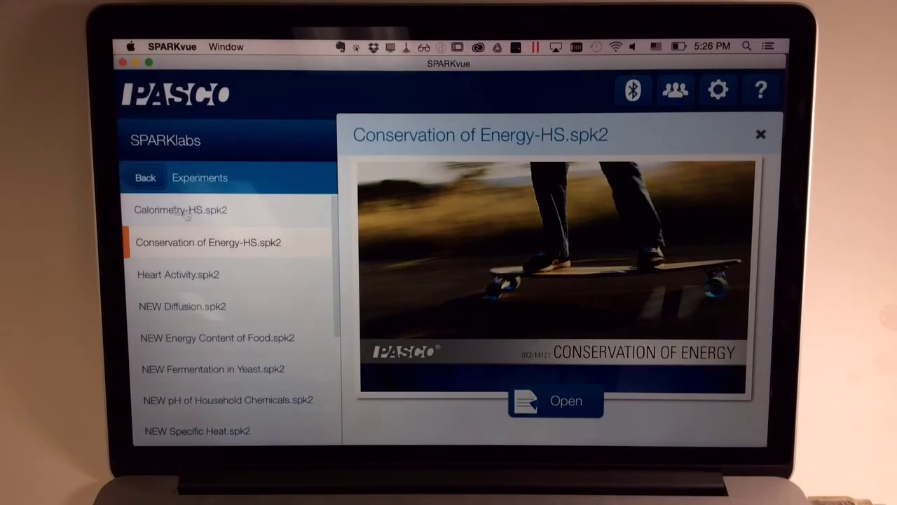
pyautogui.click(760, 134)
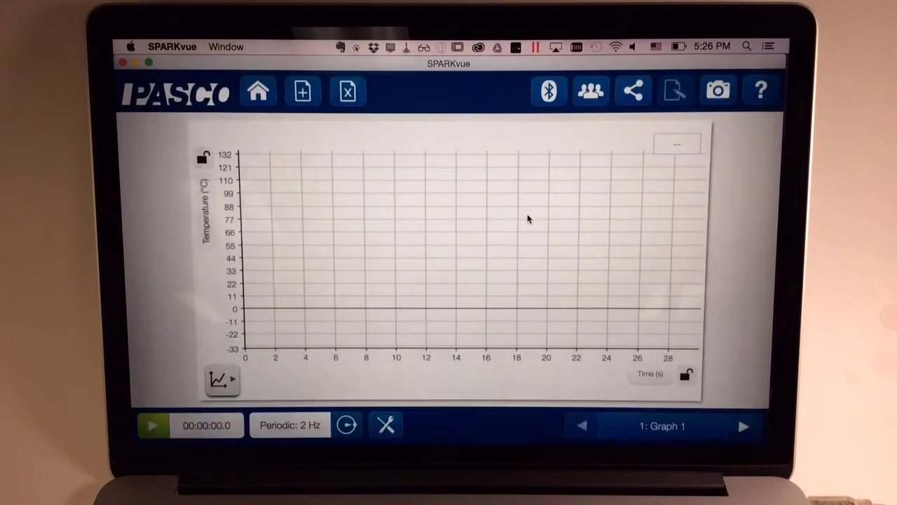
pyautogui.moveTo(554, 272)
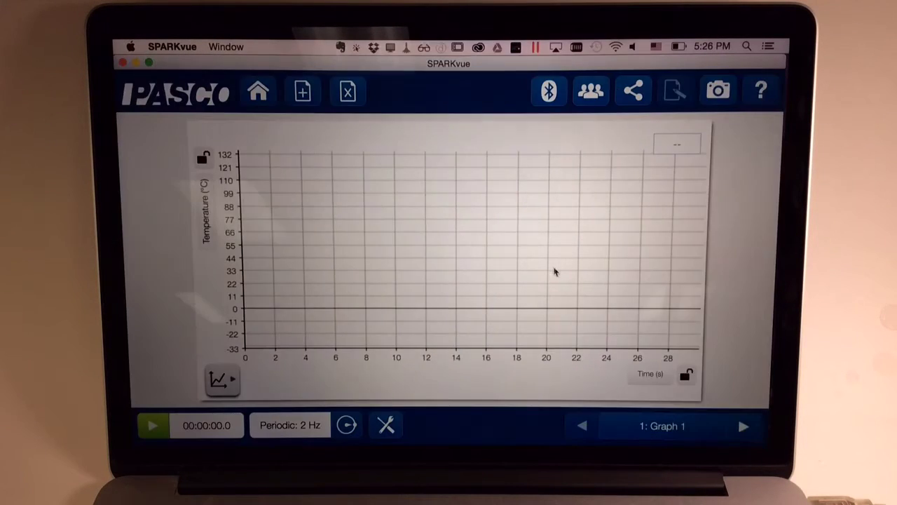
pyautogui.moveTo(710, 340)
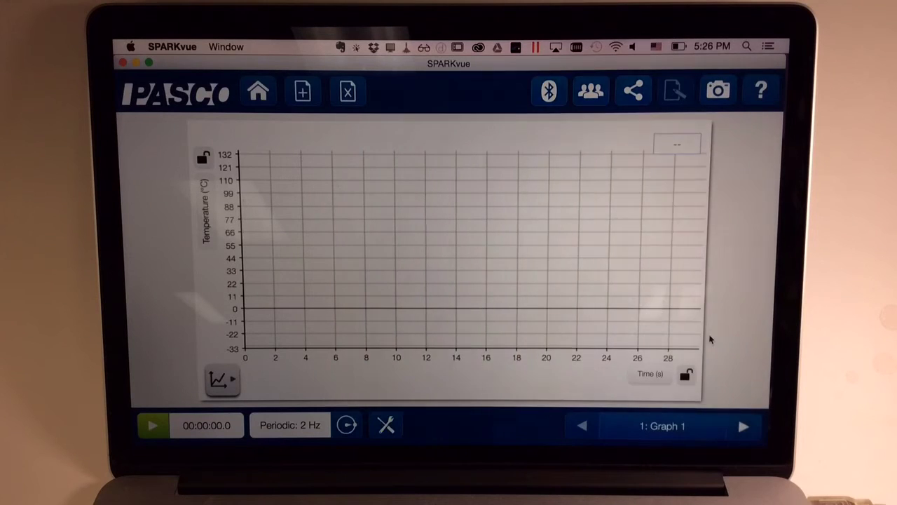
# - Advance through the digits and meter temperature pages, then head Home
pyautogui.click(744, 425)
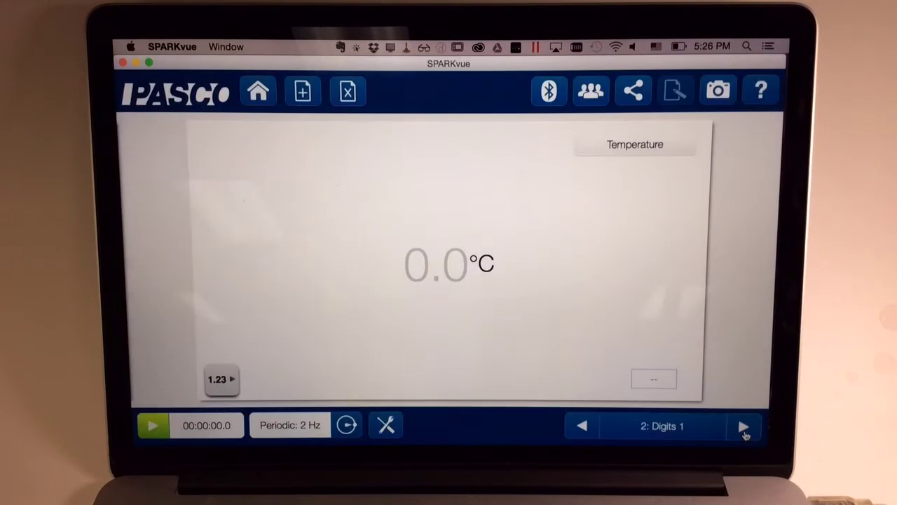
pyautogui.click(744, 425)
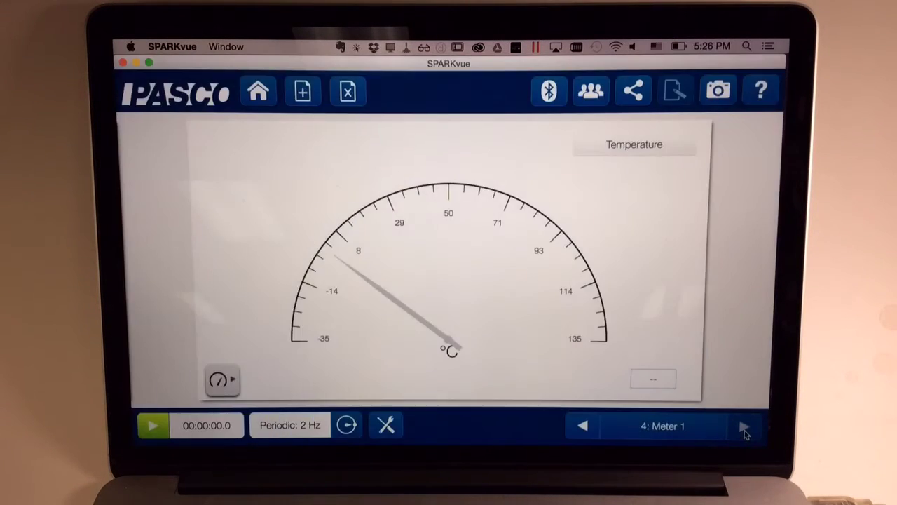
pyautogui.click(258, 91)
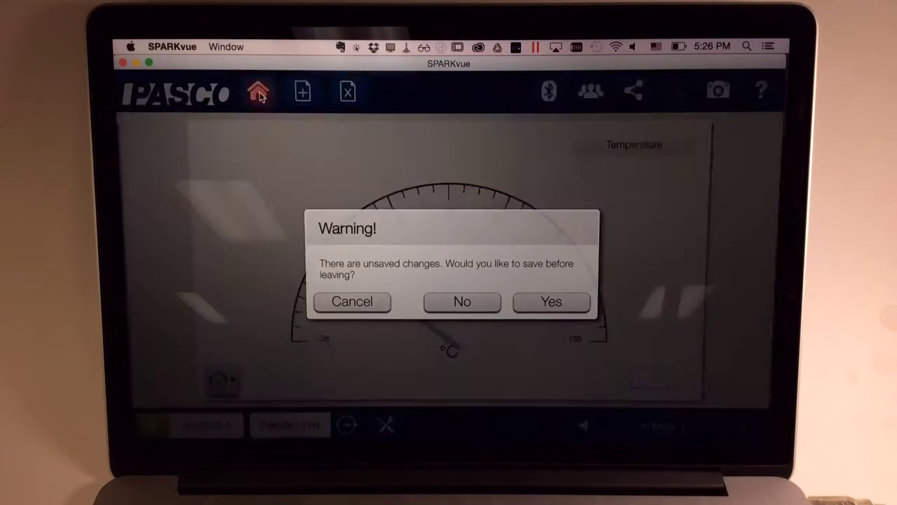
# - Answer No to the unsaved-changes warning to exit the lab
pyautogui.click(462, 302)
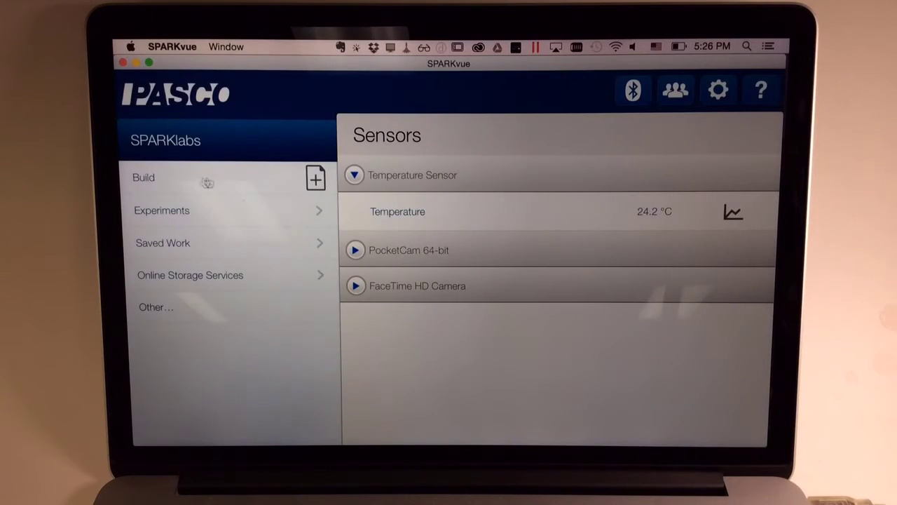
pyautogui.moveTo(213, 181)
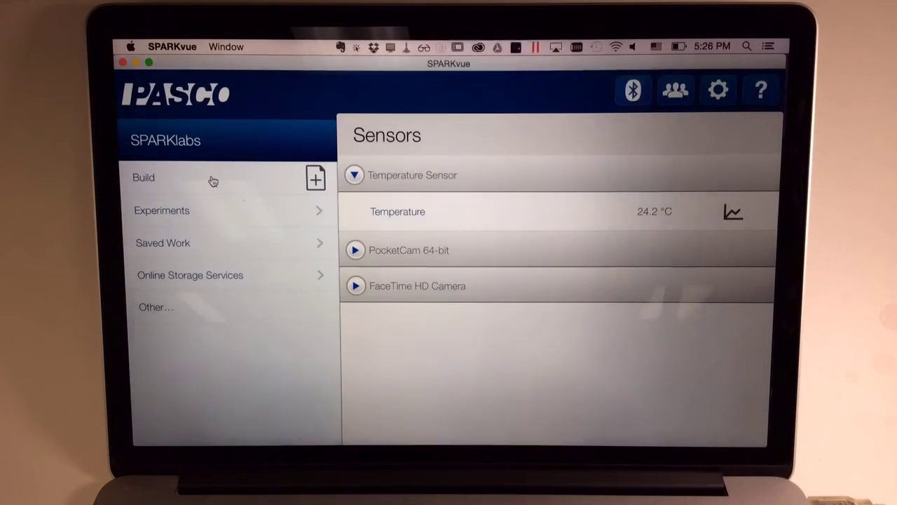
# - Choose Build on the home screen to start a blank lab
pyautogui.click(143, 177)
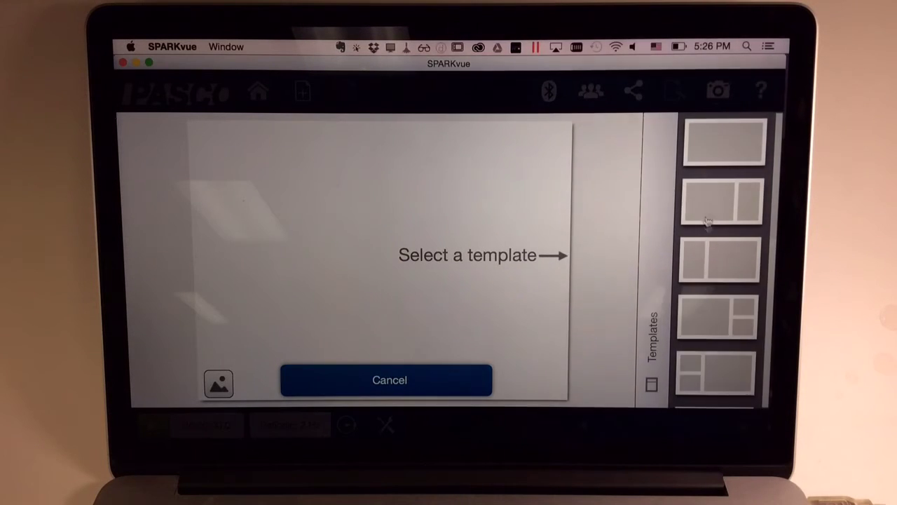
pyautogui.moveTo(476, 247)
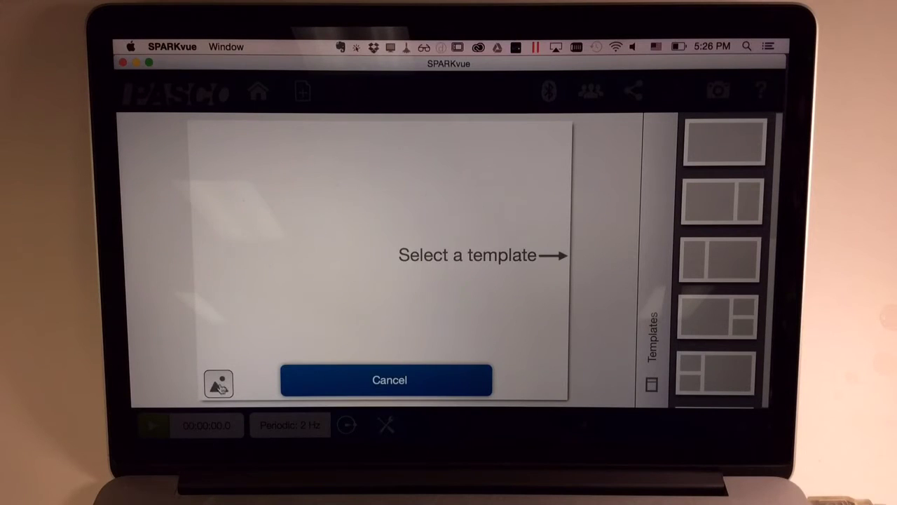
pyautogui.moveTo(218, 383)
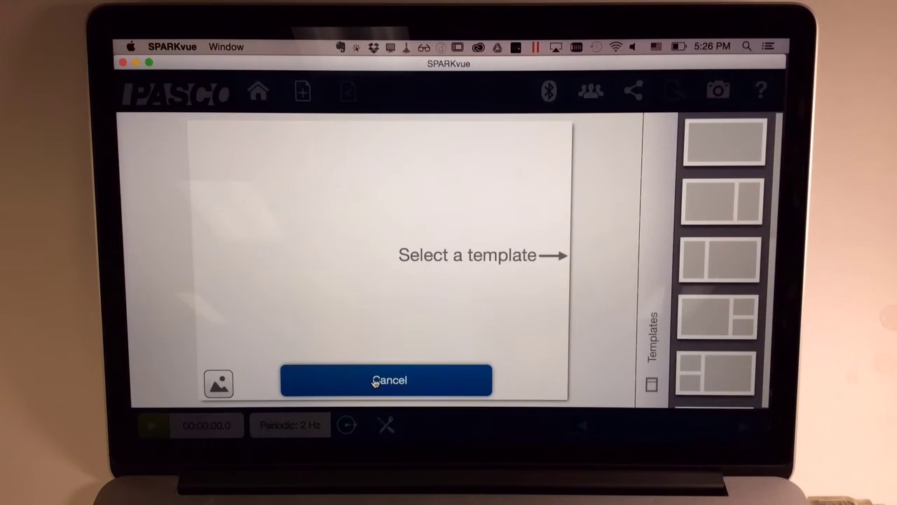
# - Cancel the page template prompt and explore the header buttons on the home screen
pyautogui.click(387, 380)
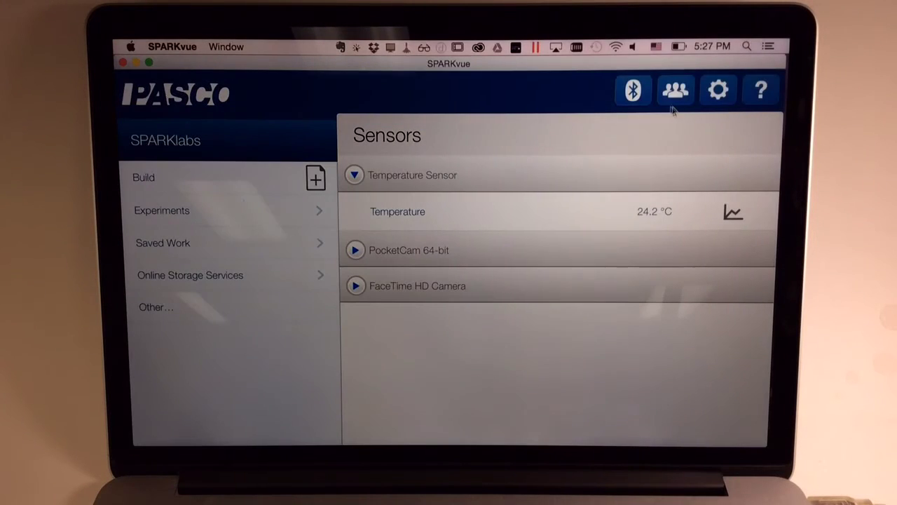
pyautogui.moveTo(675, 90)
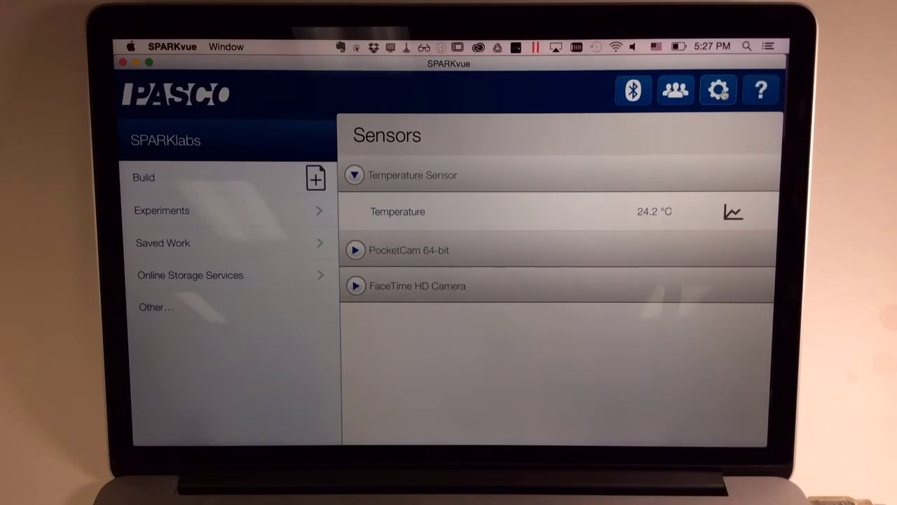
pyautogui.moveTo(718, 90)
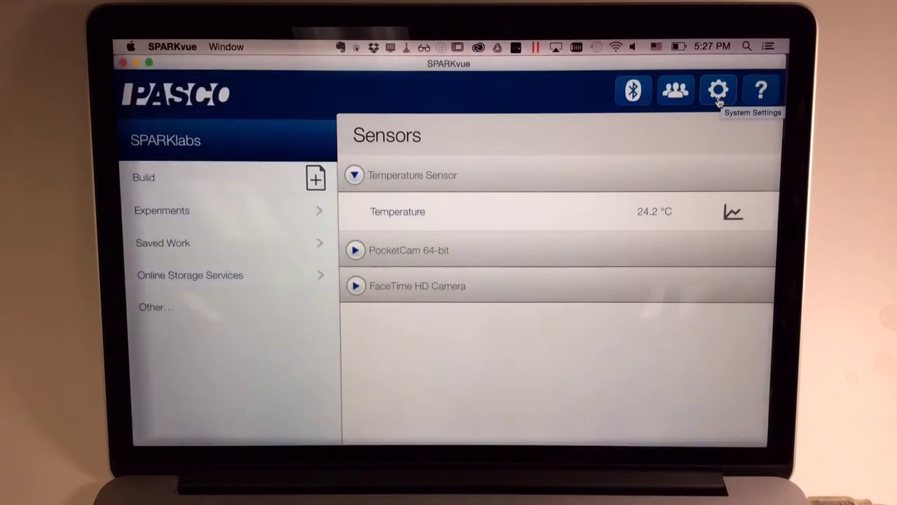
pyautogui.click(632, 91)
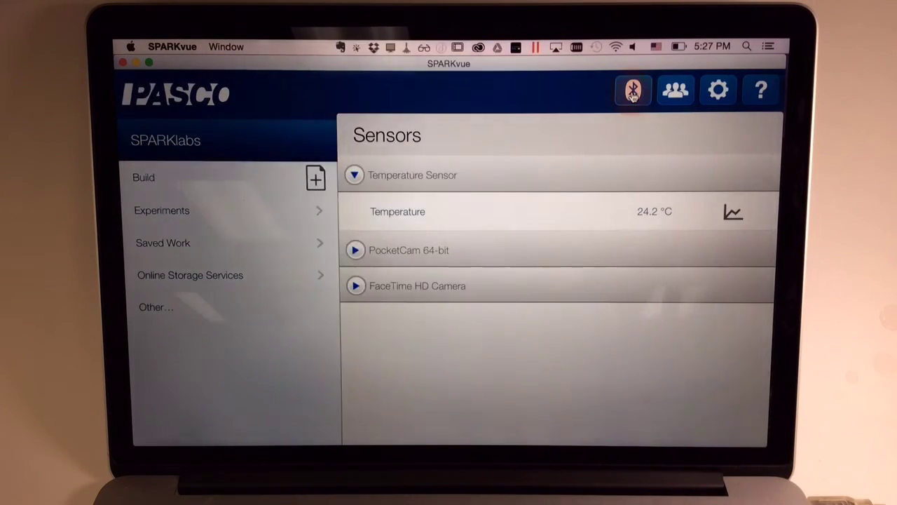
# - Expand PocketCam 64-bit in the Sensors list to reveal its Image measurement
pyautogui.click(631, 90)
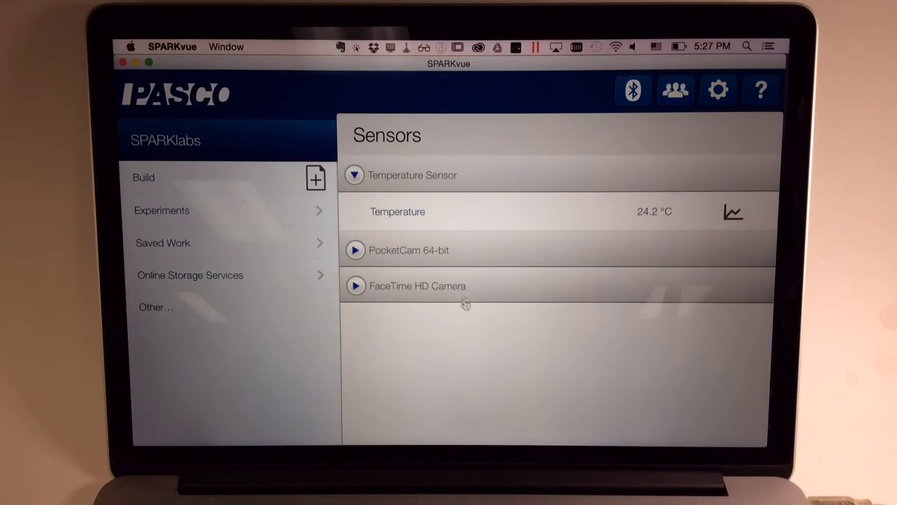
pyautogui.click(355, 249)
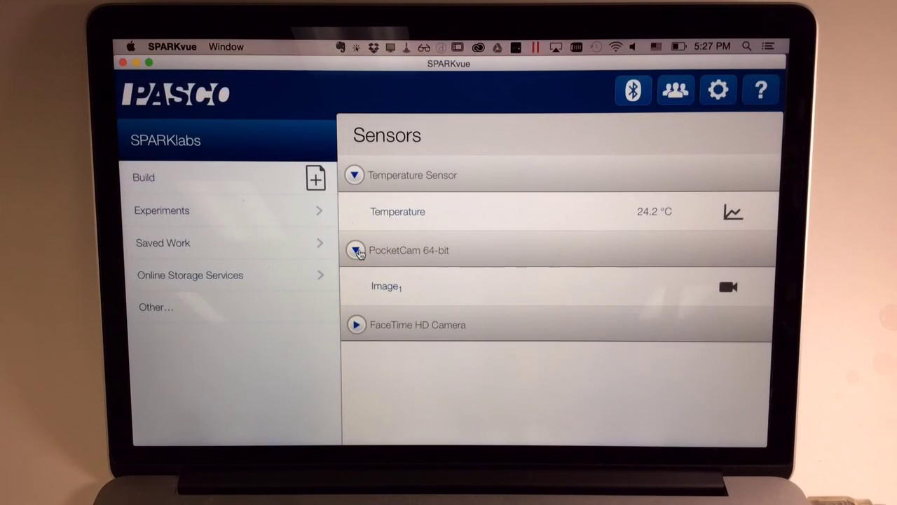